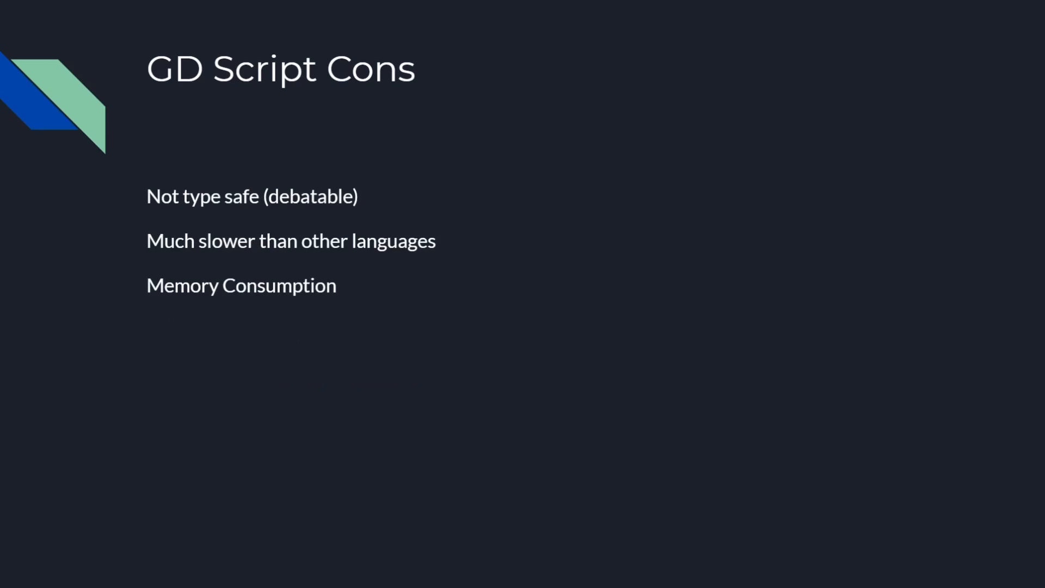
- Advance the slideshow one slide to the C++ Cons slide
key(Right)
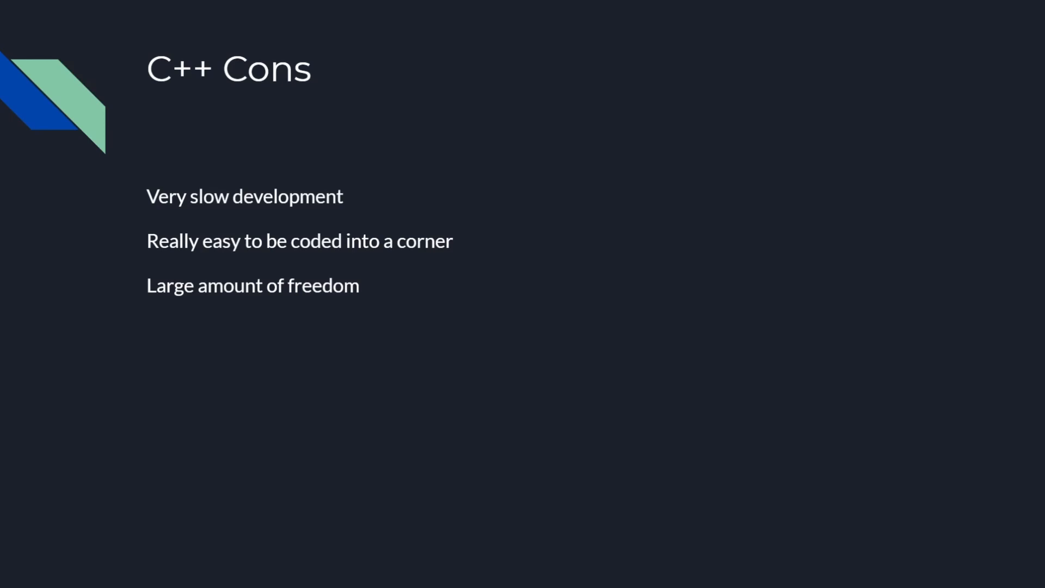
key(Right)
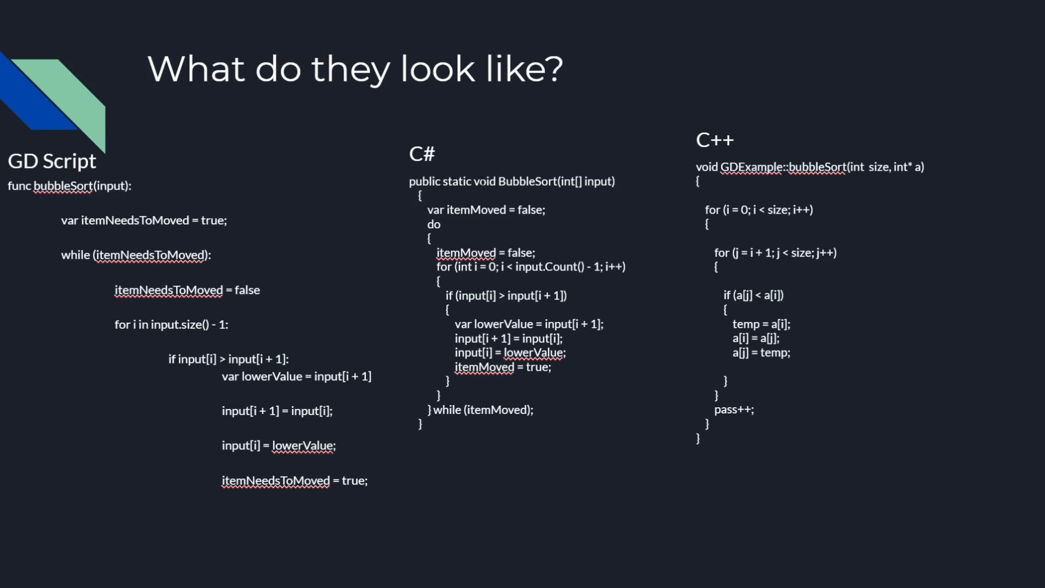
mouse_move(186, 181)
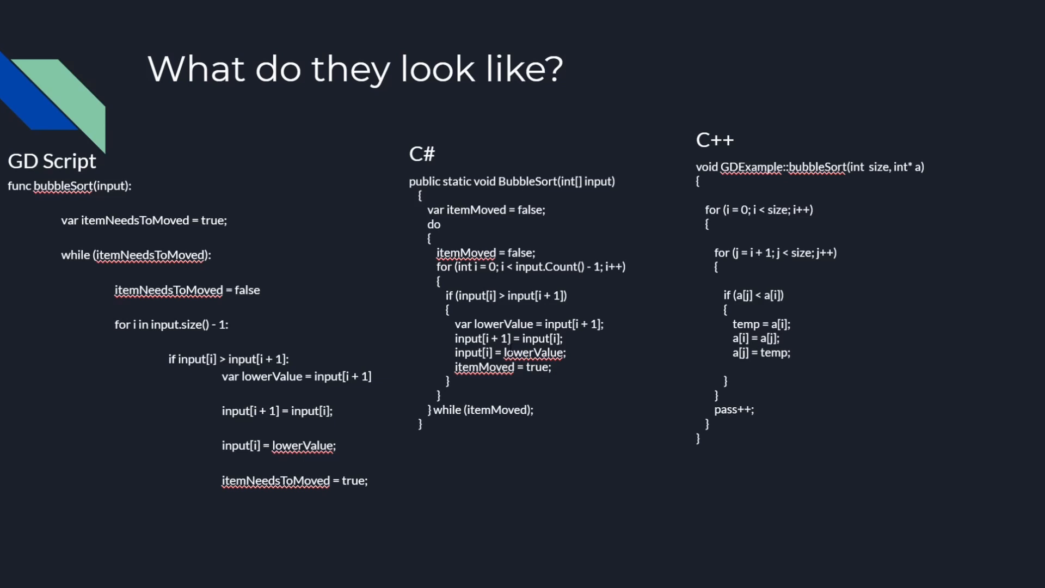
mouse_move(700, 421)
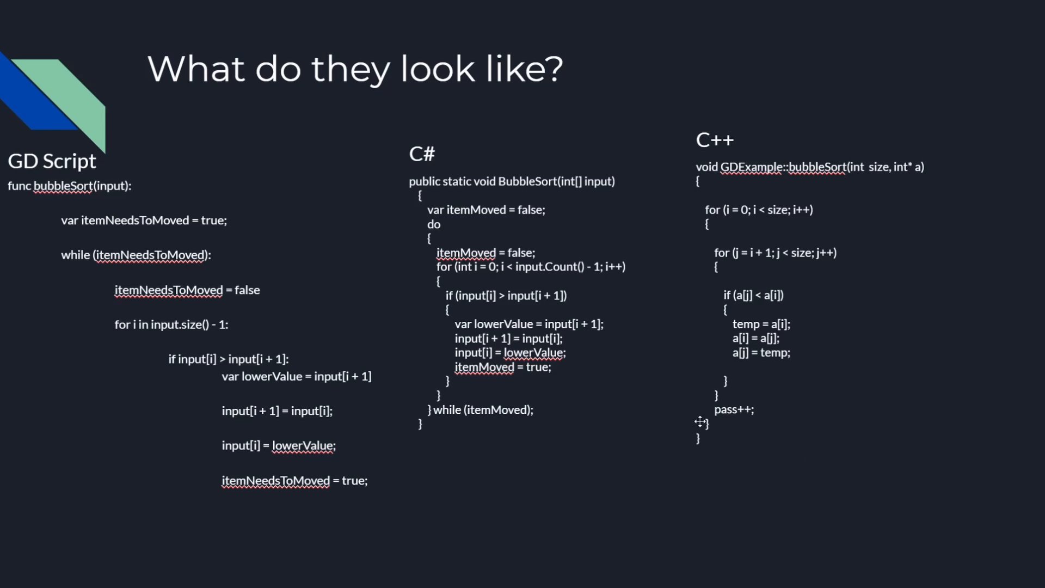
mouse_move(872, 222)
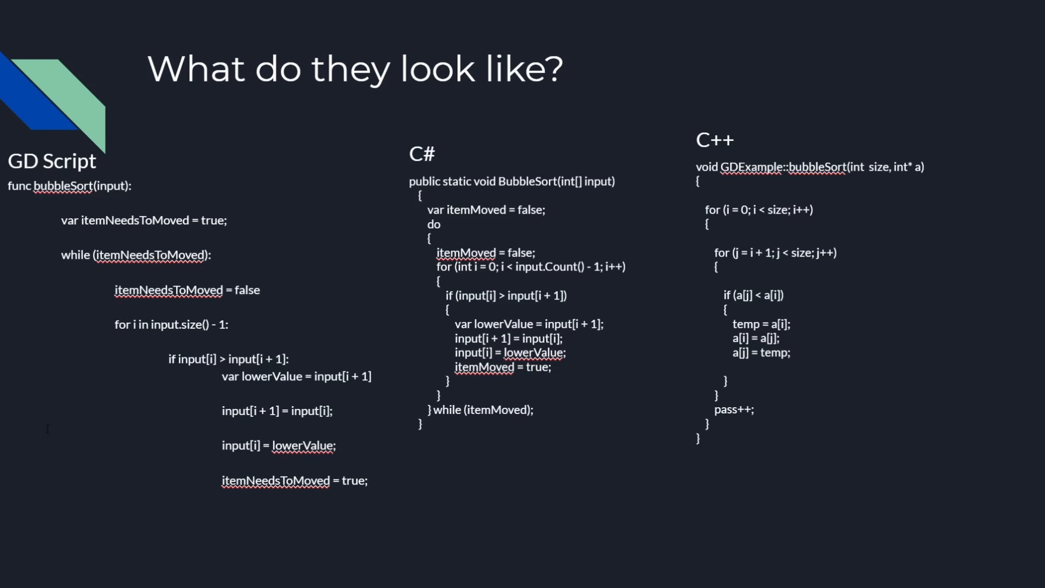
mouse_move(111, 563)
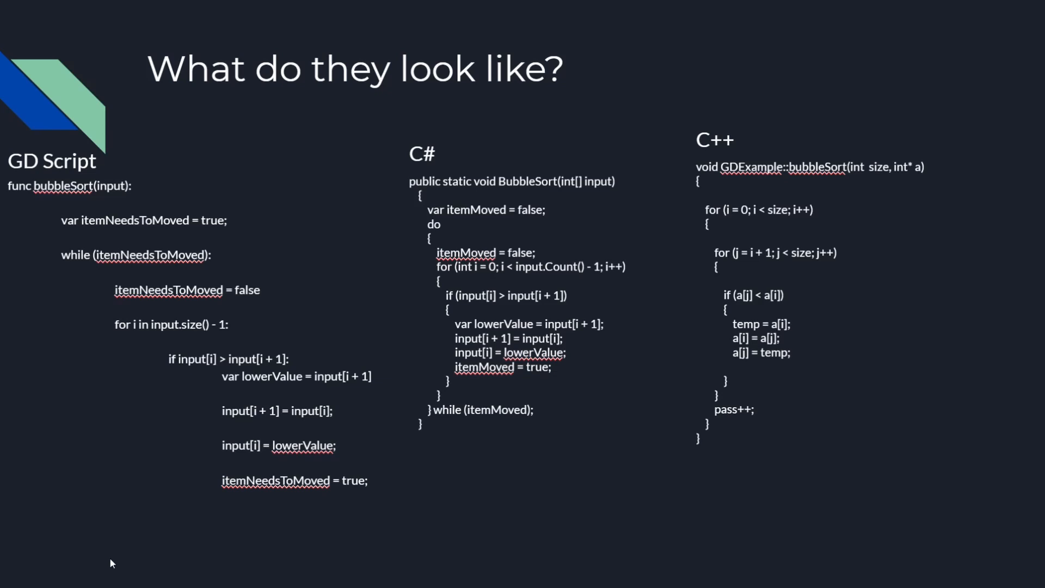
mouse_move(29, 565)
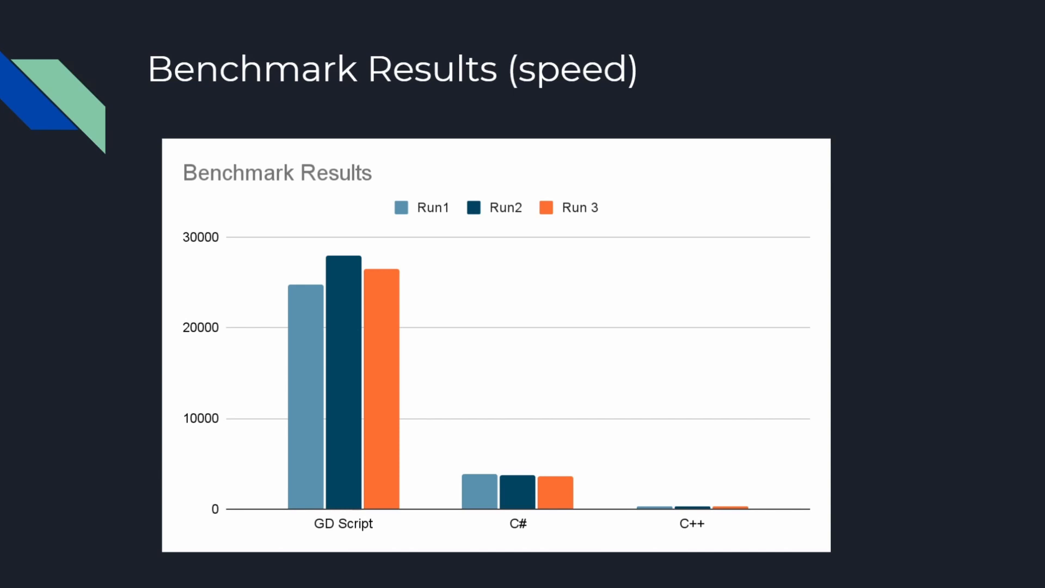
- Advance the slideshow past the benchmark speed chart toward the Conclusion slide
key(Right)
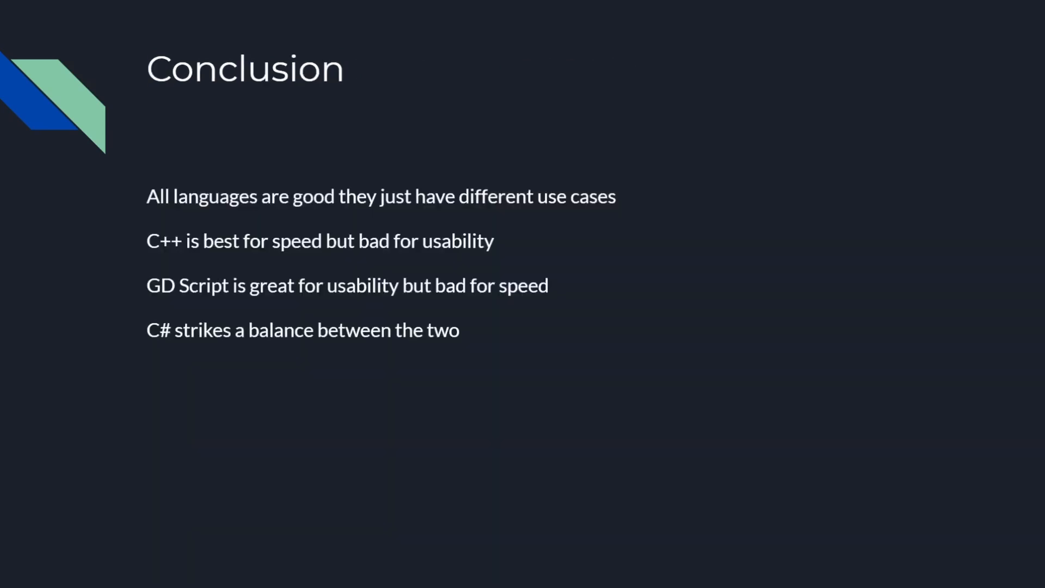